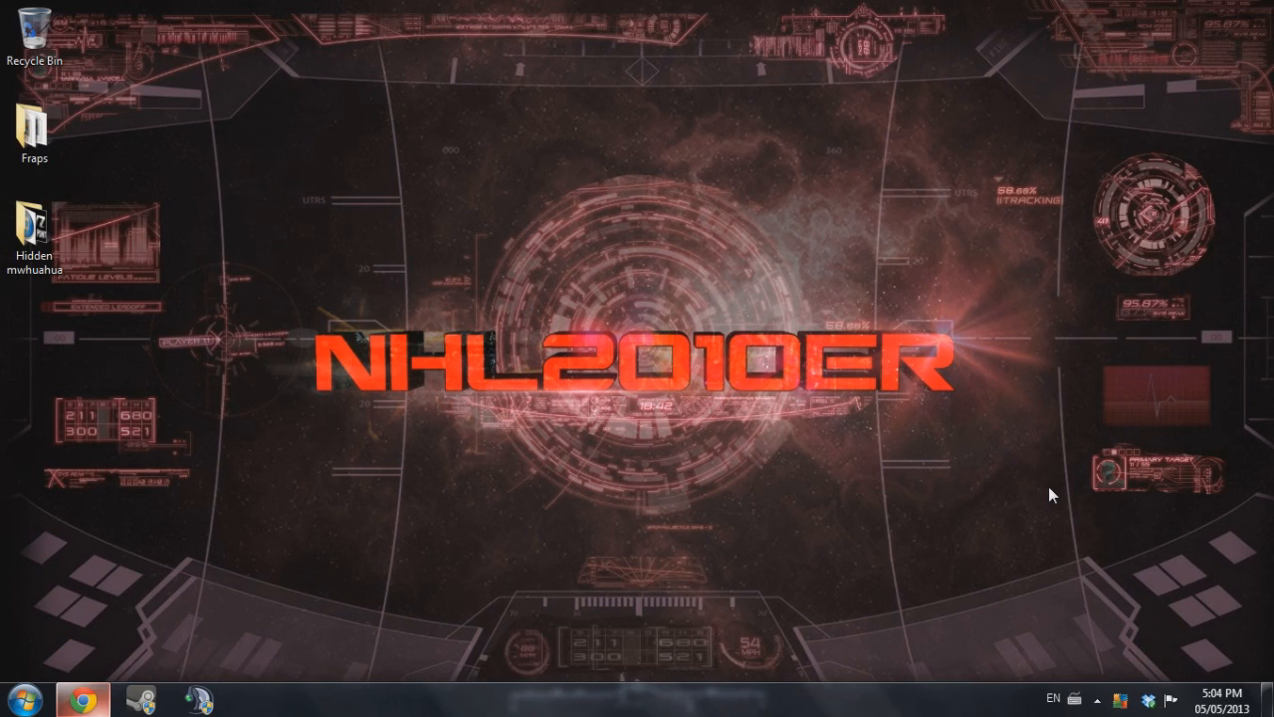
mouse_move(398, 442)
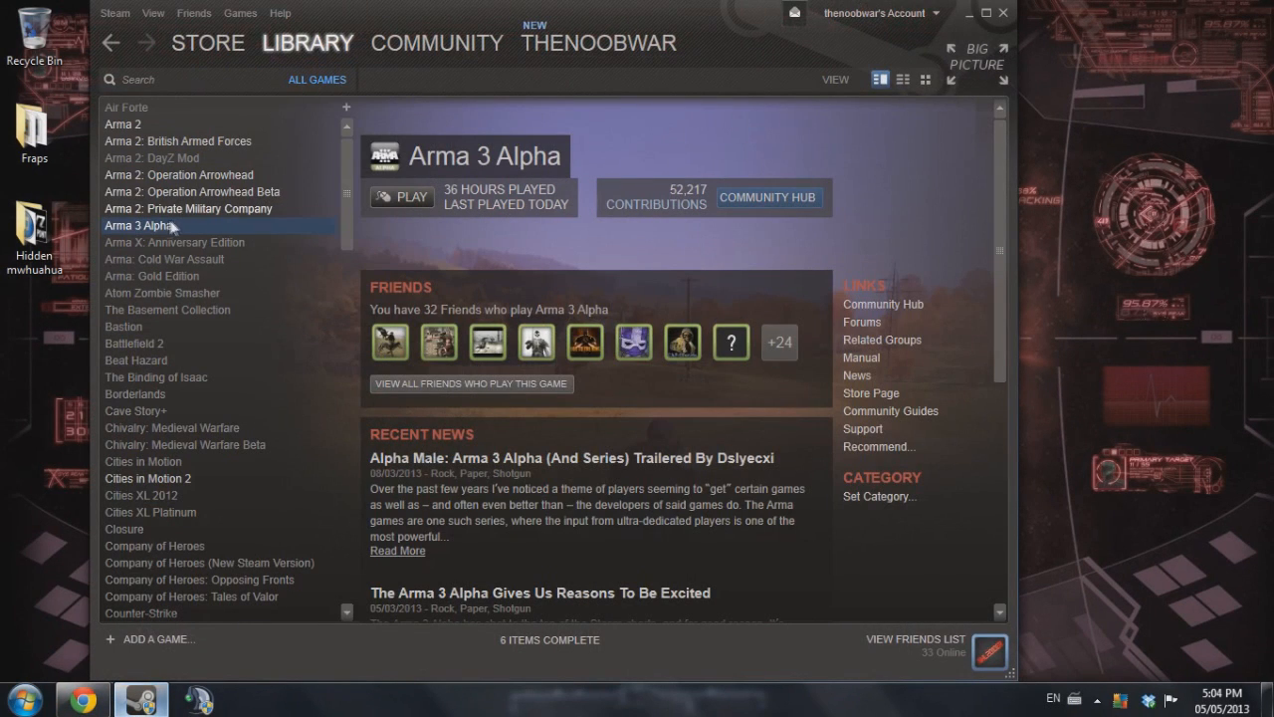
Confirm Arma 3 Alpha's Betas properties show the development build, then exit Steam to the desktop.
right_click(133, 225)
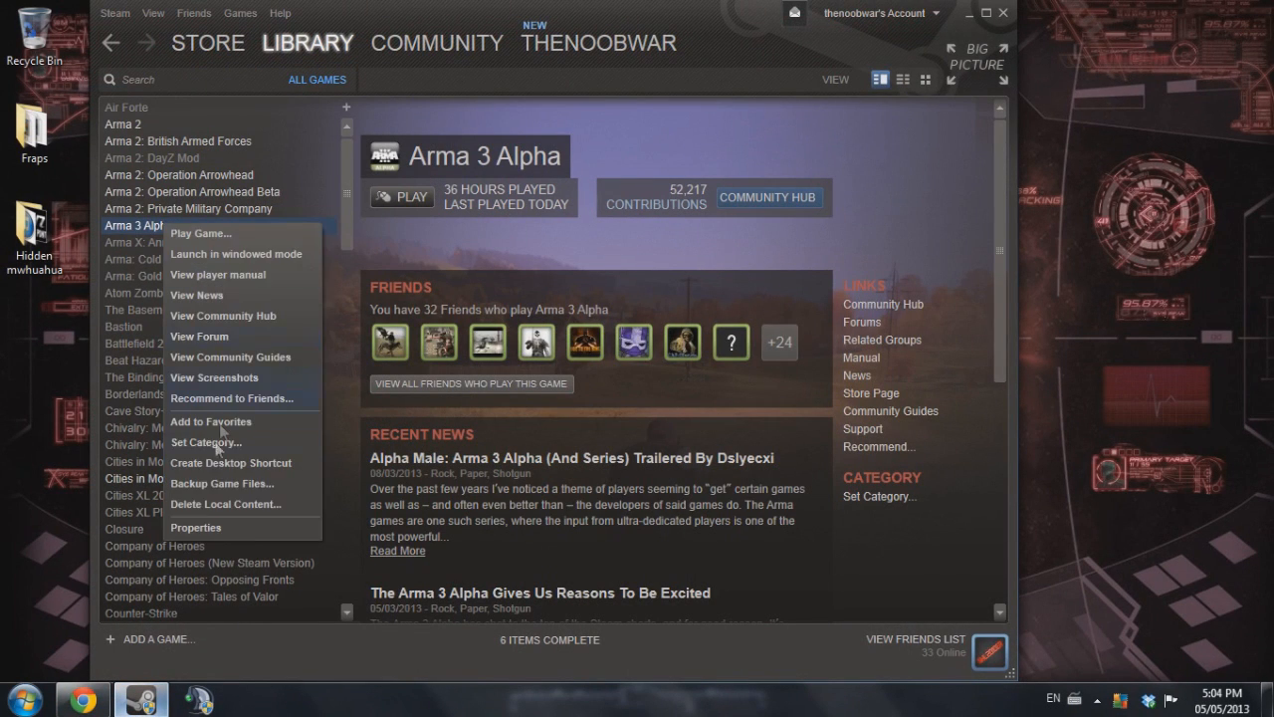
left_click(195, 528)
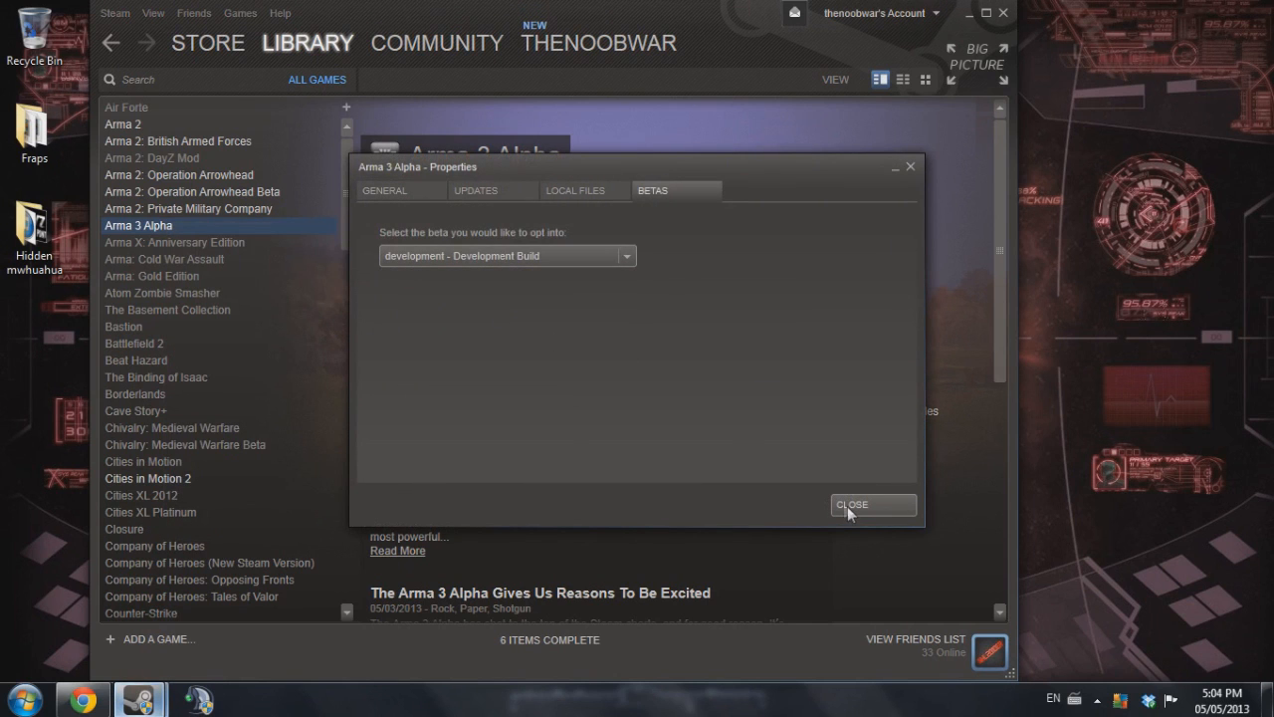
left_click(872, 506)
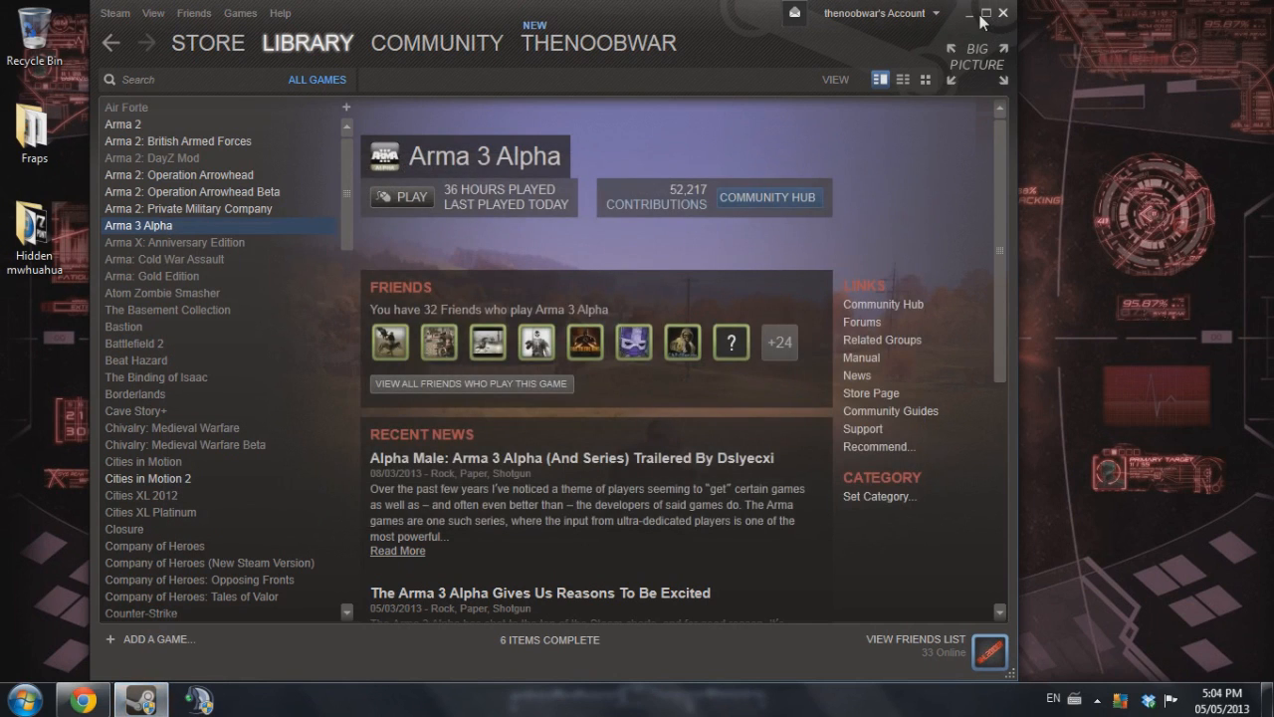
left_click(972, 12)
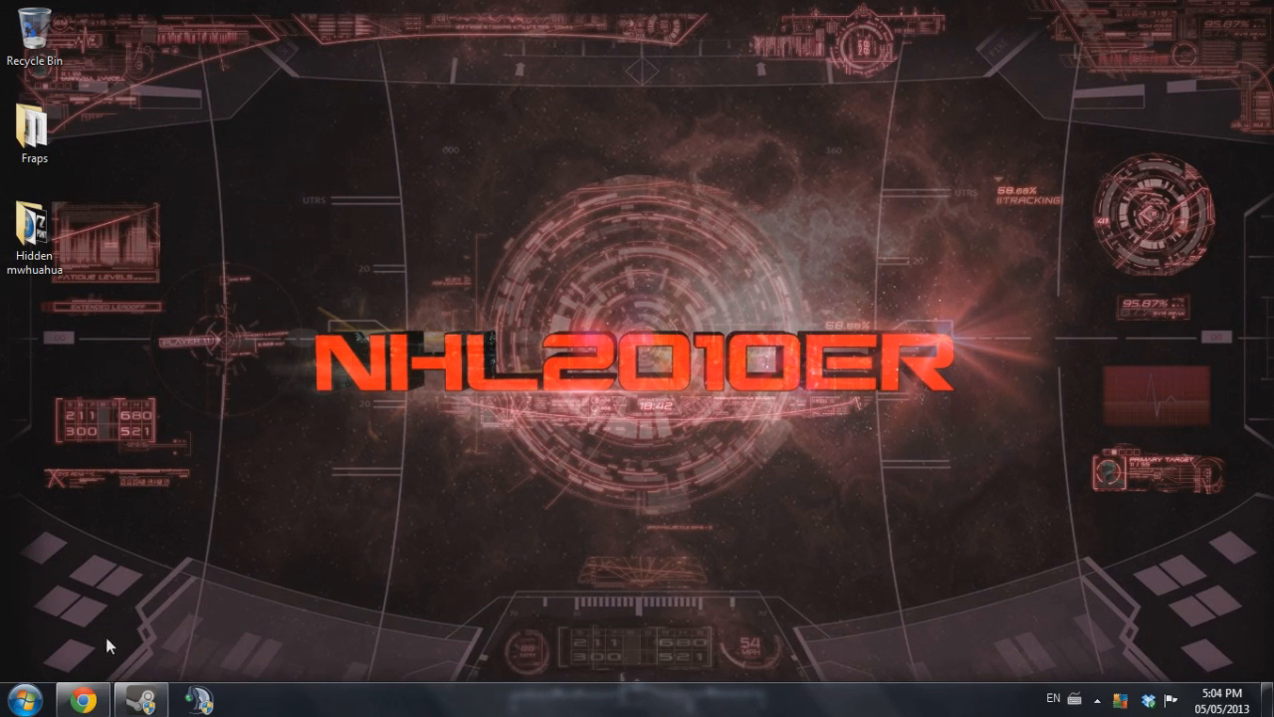
Download the Zoombies Launcher 1.2.5.2 zip from the forum thread in Chrome.
left_click(84, 701)
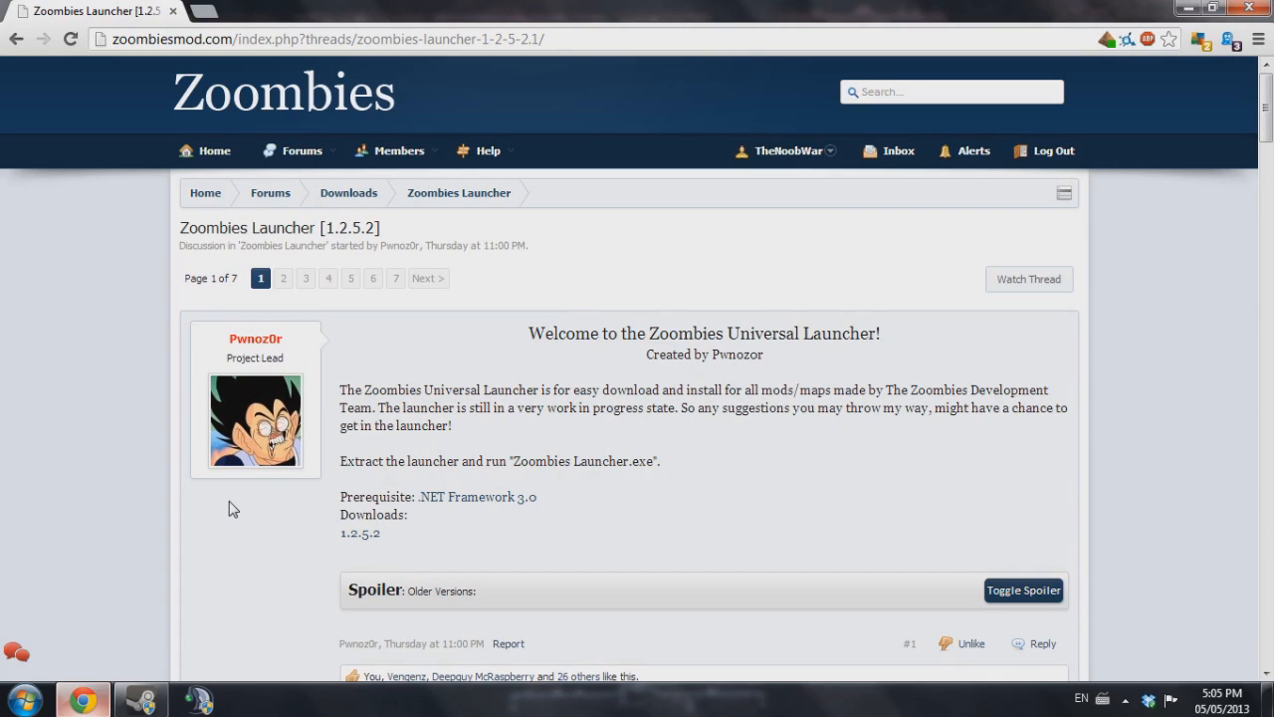
mouse_move(243, 509)
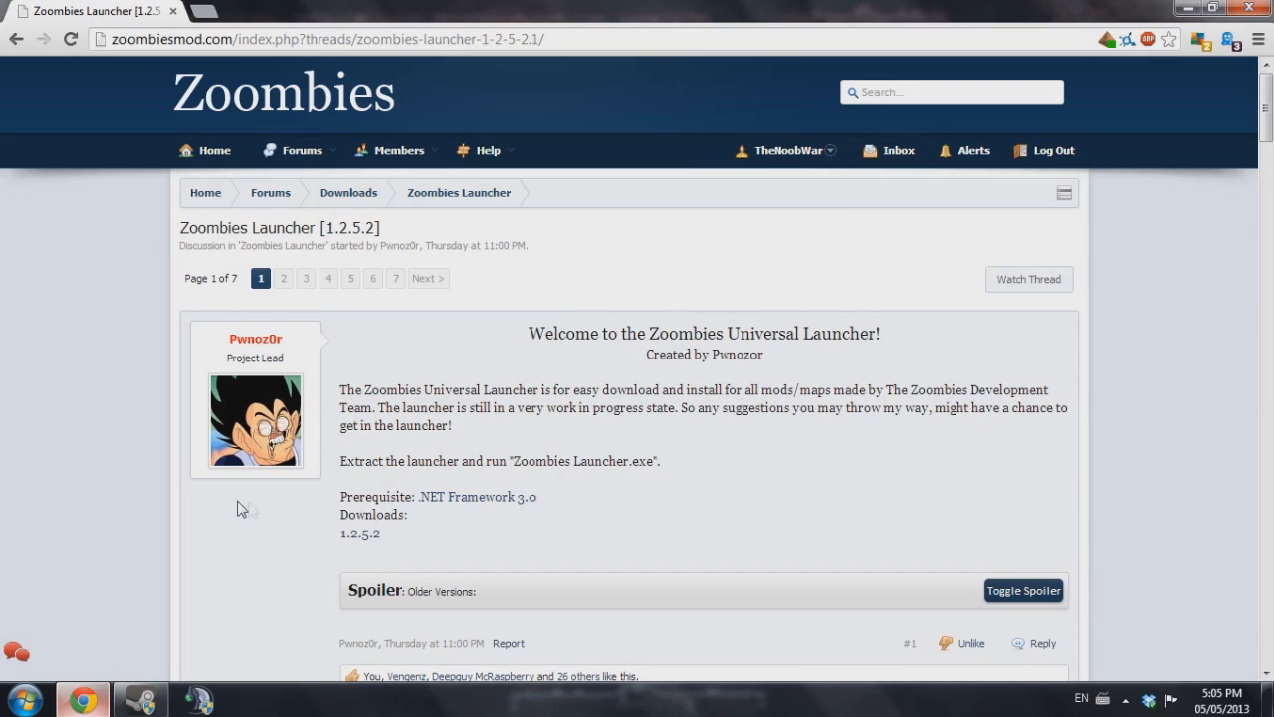
left_click(358, 534)
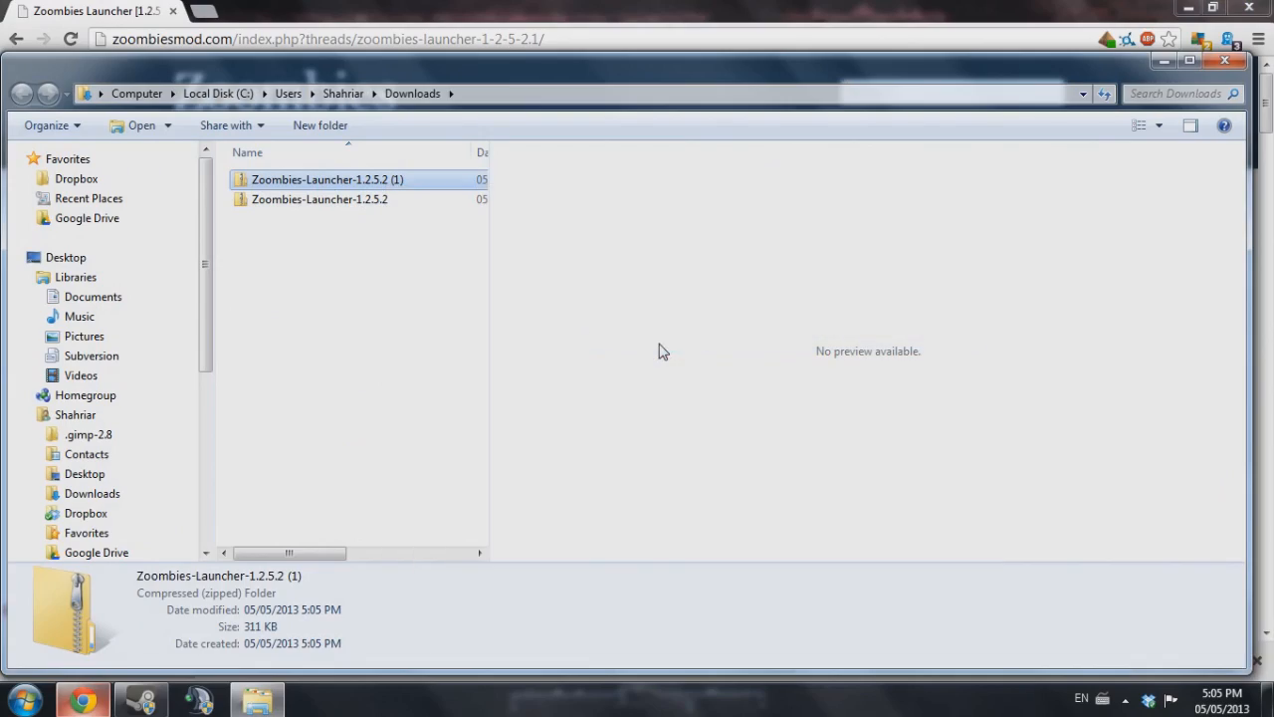
Extract the launcher zip's four files into a new desktop Zoombies folder and close 7-Zip.
double_click(326, 179)
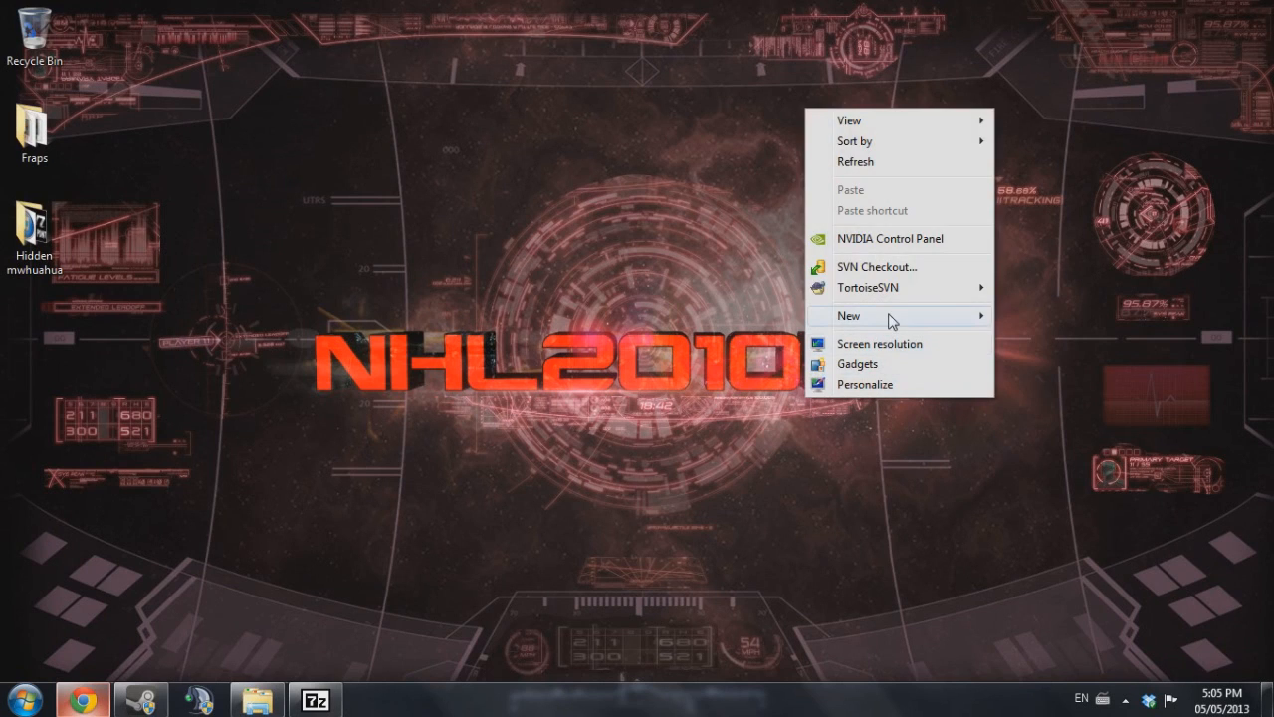
left_click(848, 315)
type("Zoombies")
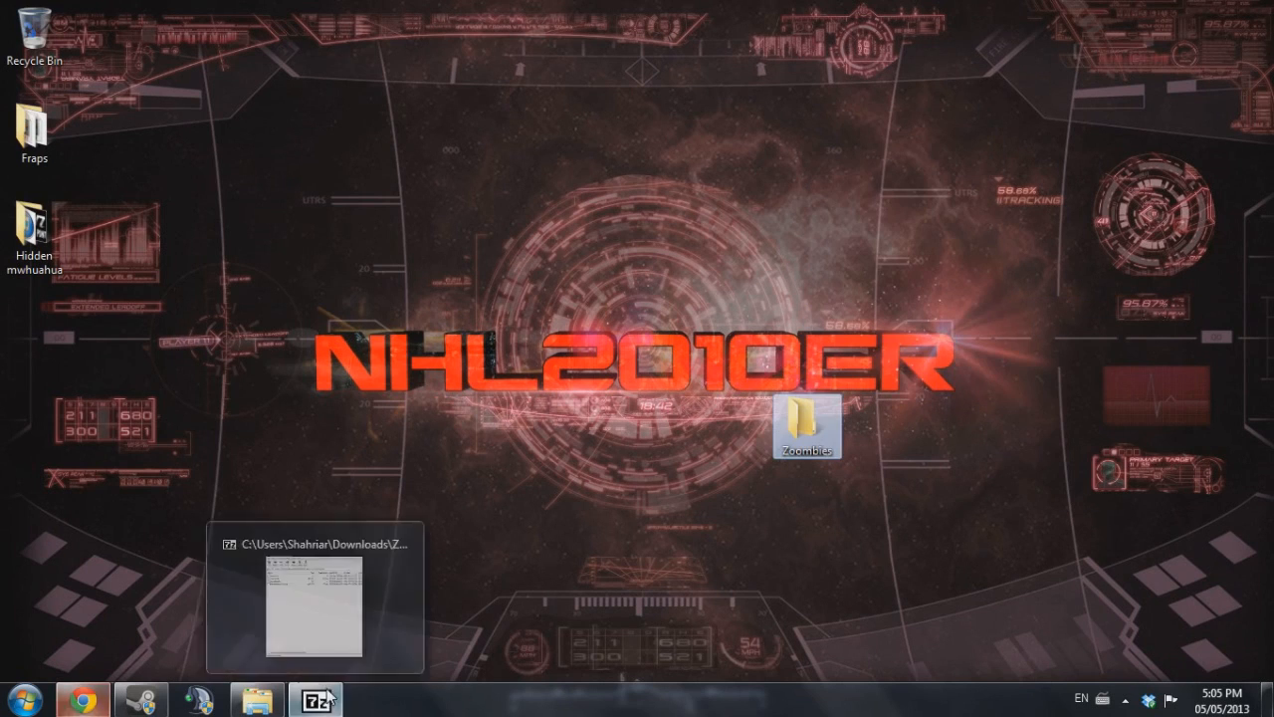
left_click(314, 595)
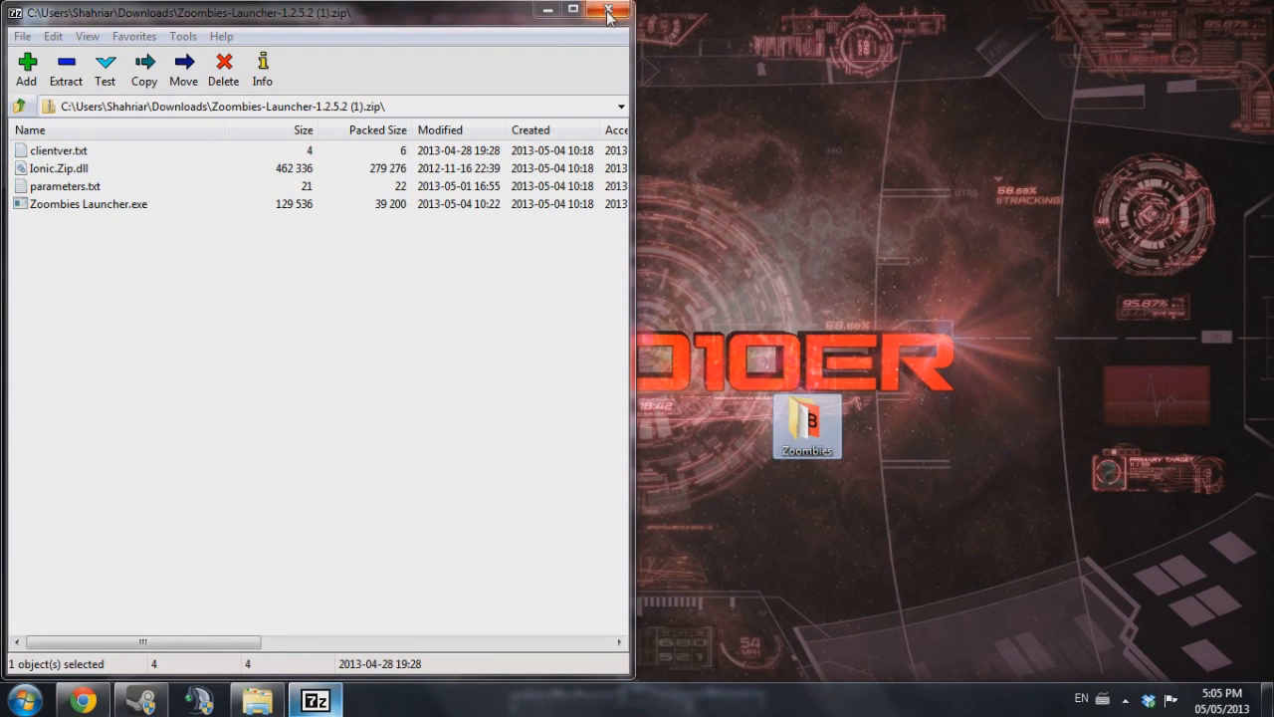
left_click(609, 8)
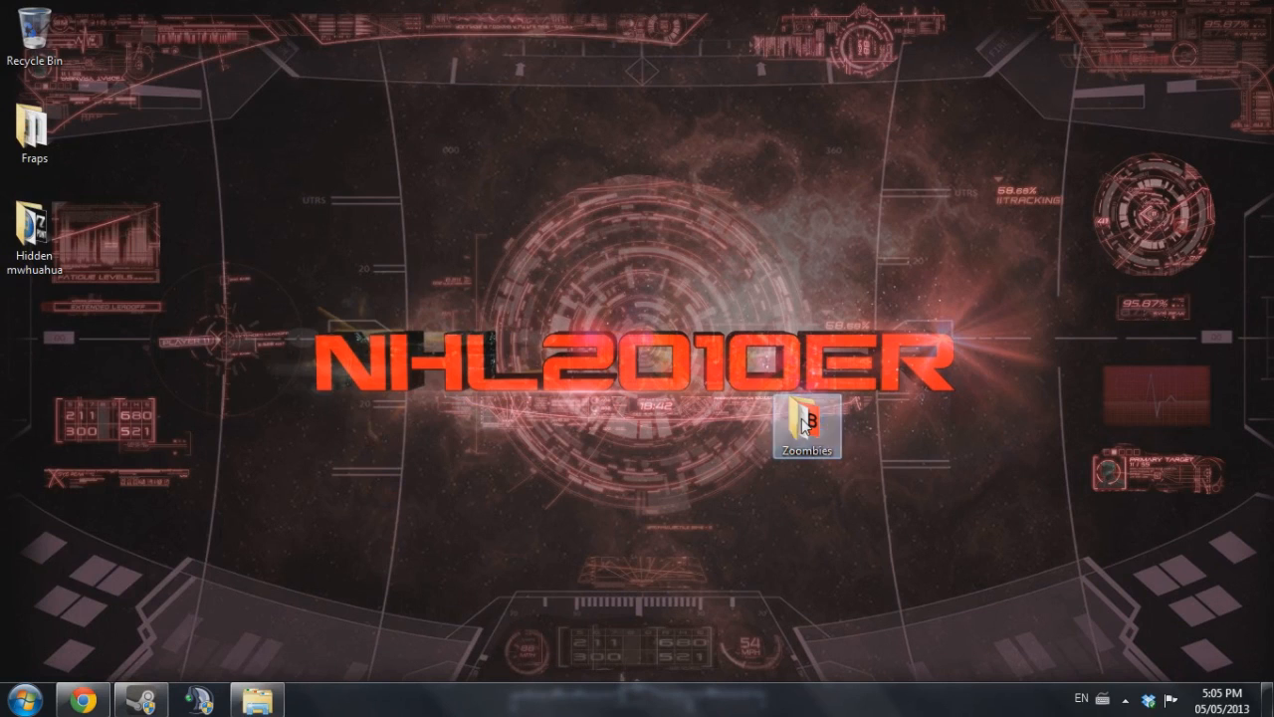
double_click(806, 418)
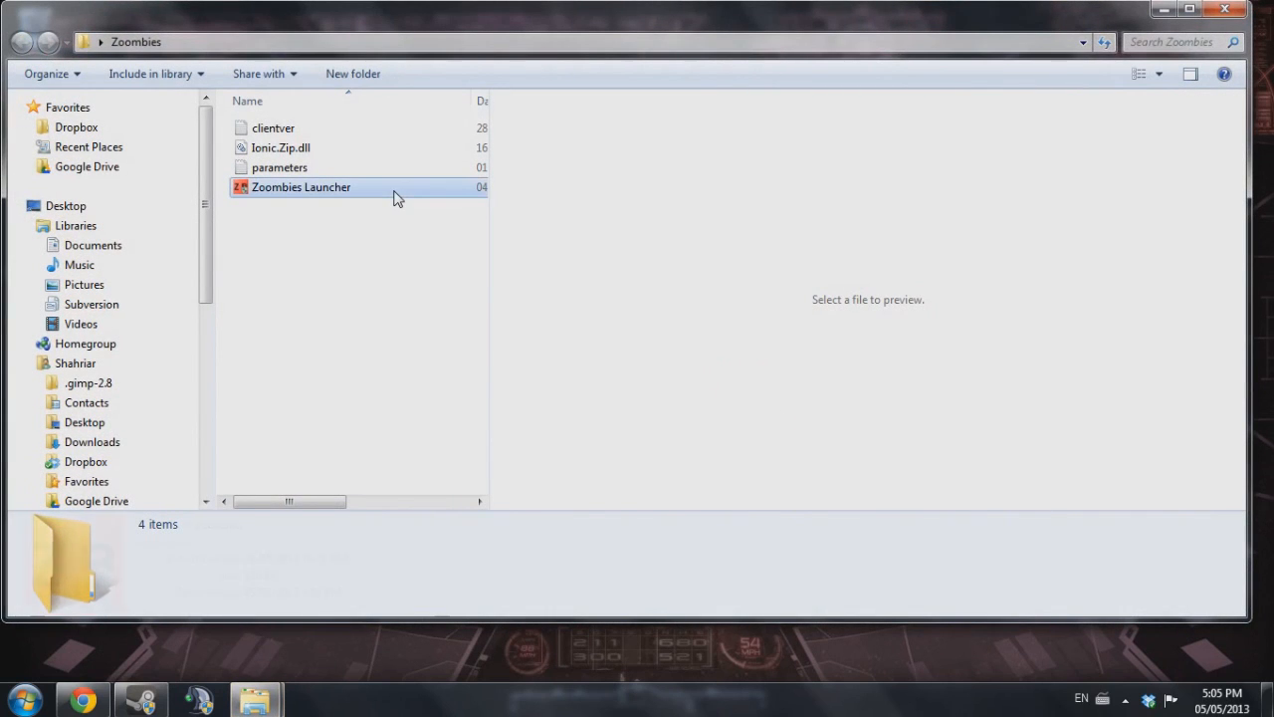
Run Zoombies Launcher.exe, accept the first-run notice, download the mod, and accept the restart prompt.
left_click(301, 187)
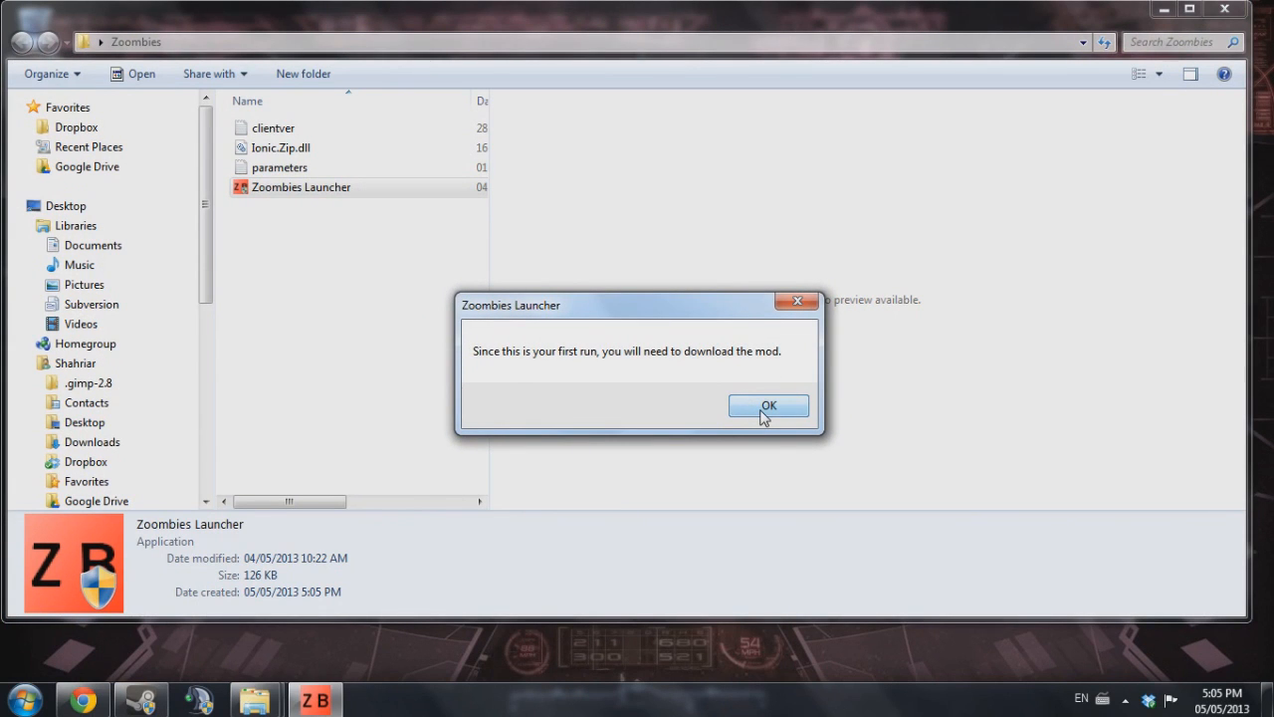
left_click(769, 407)
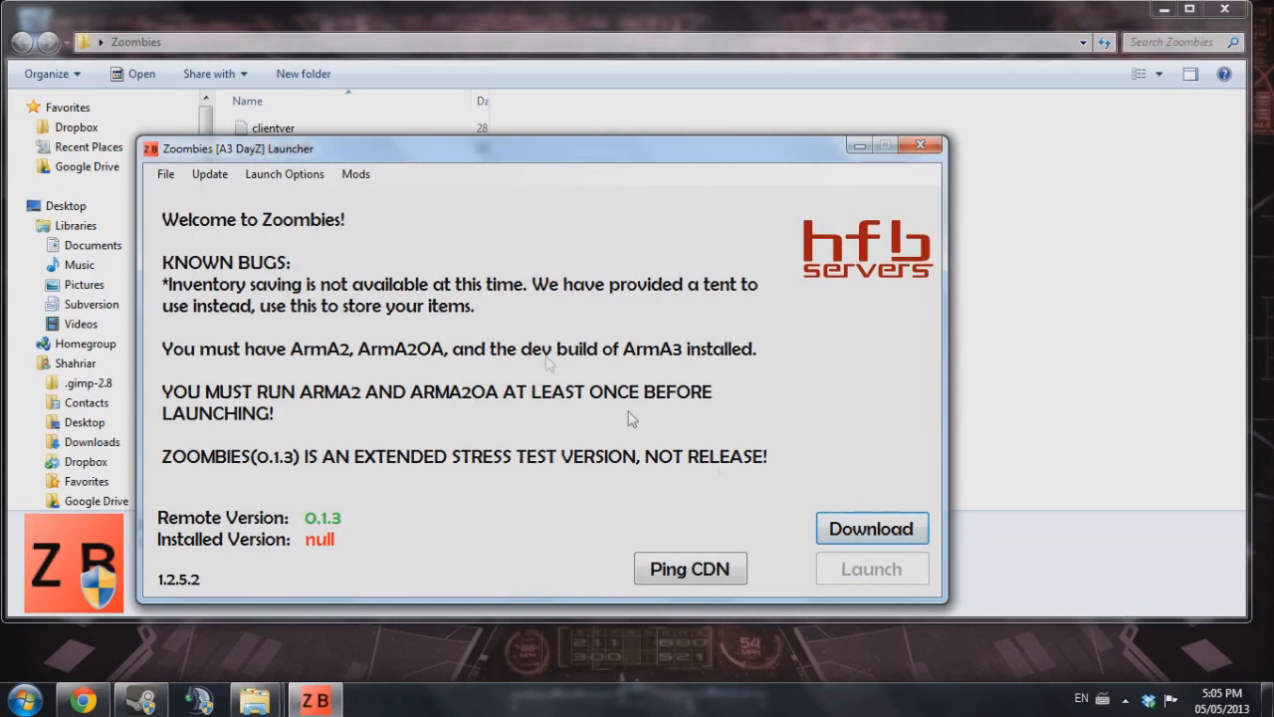
left_click(870, 528)
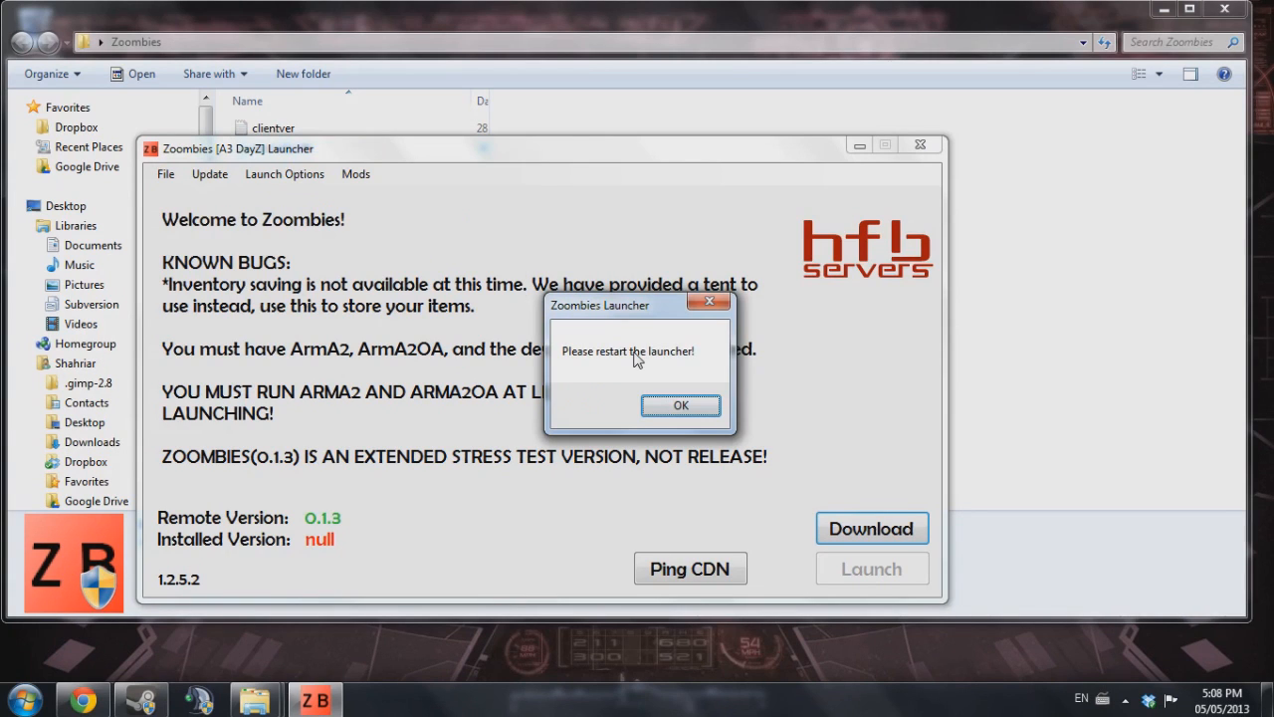
mouse_move(657, 366)
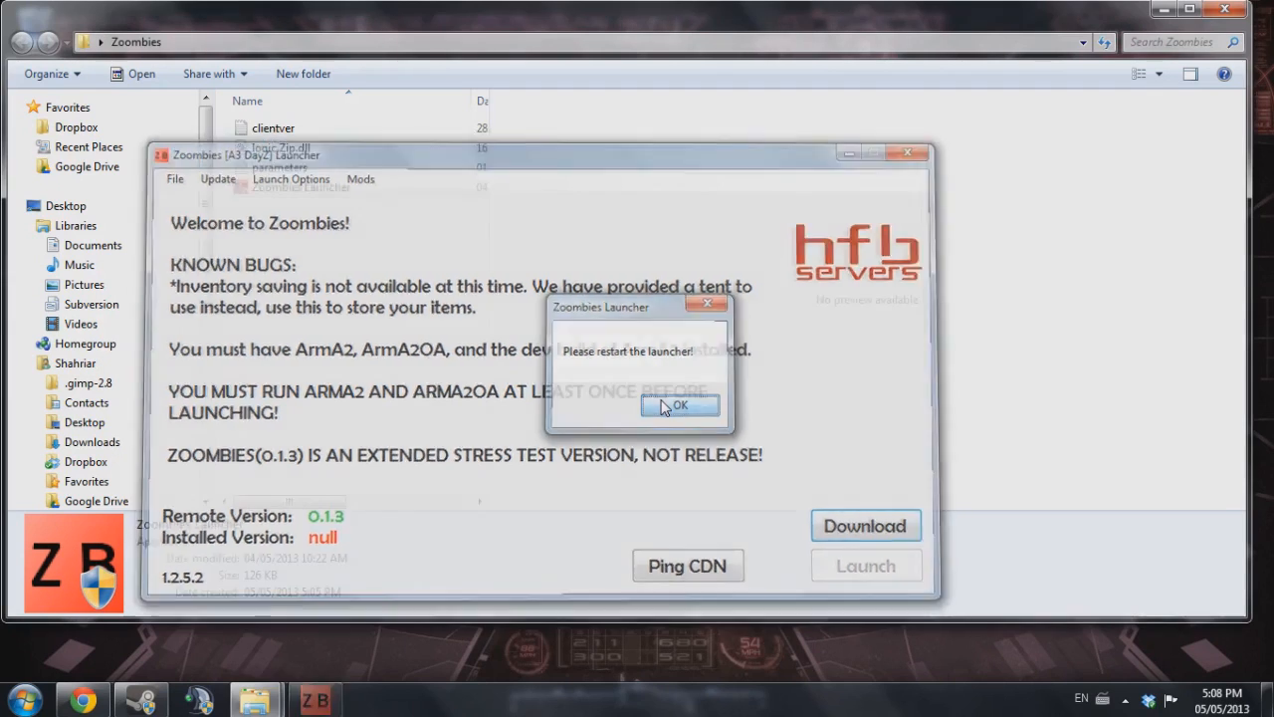
left_click(681, 406)
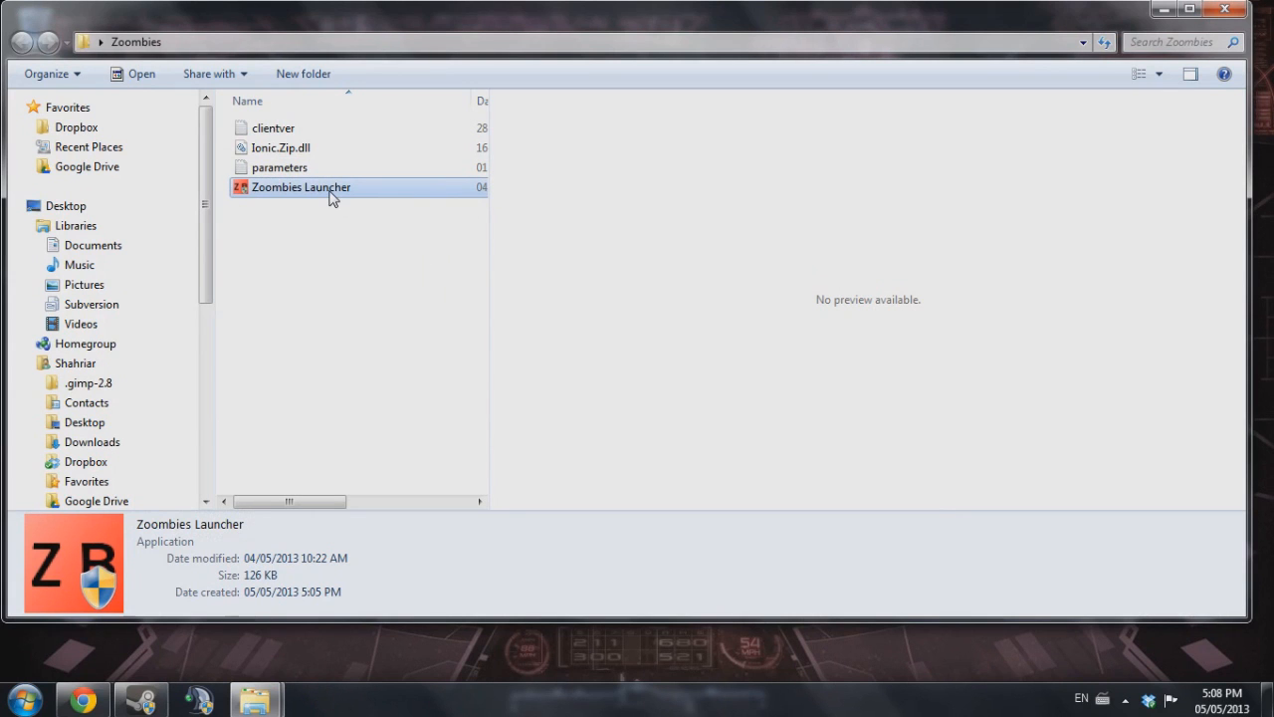
Restart Zoombies Launcher so Installed Version reads 0.1.3 with Launch enabled.
double_click(301, 187)
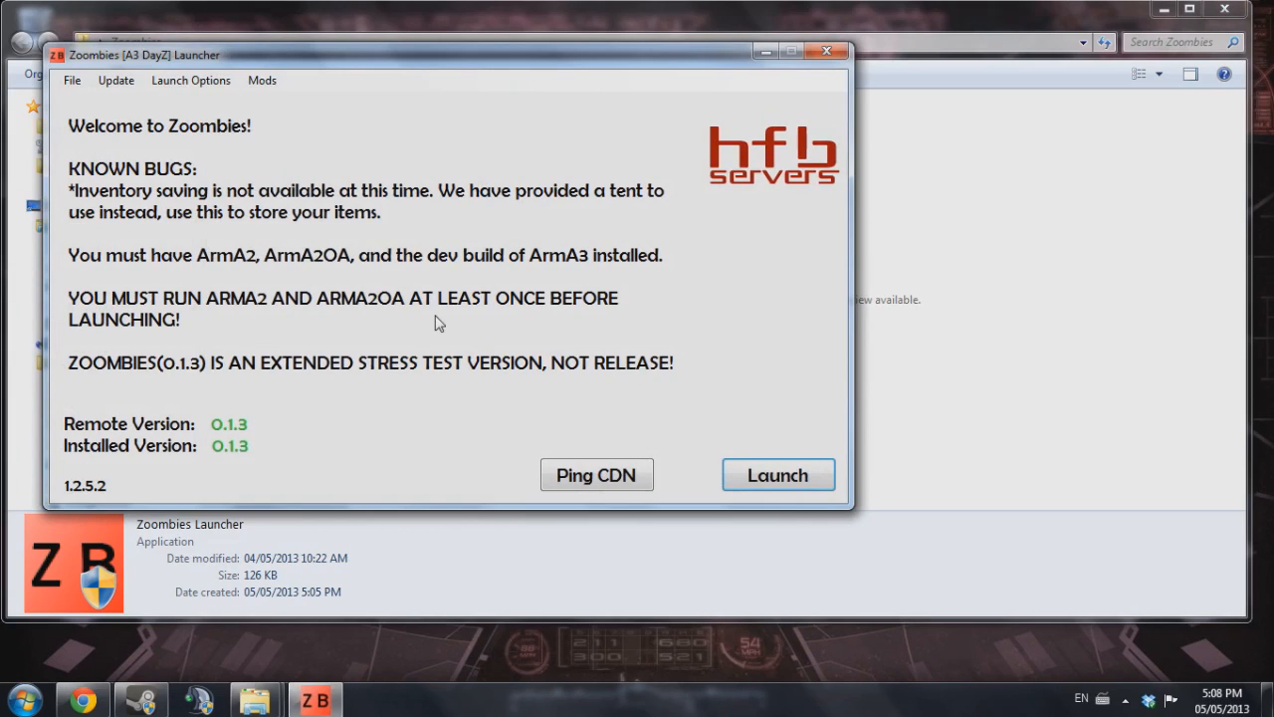
mouse_move(534, 243)
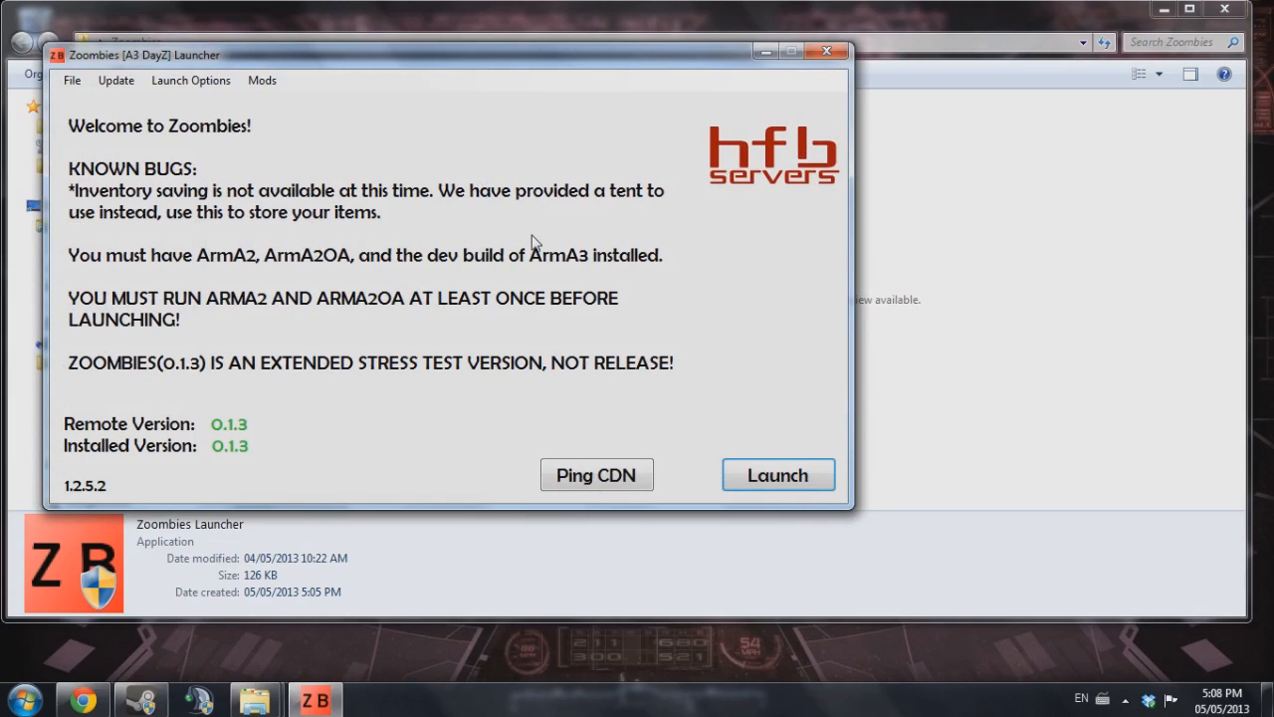
mouse_move(657, 307)
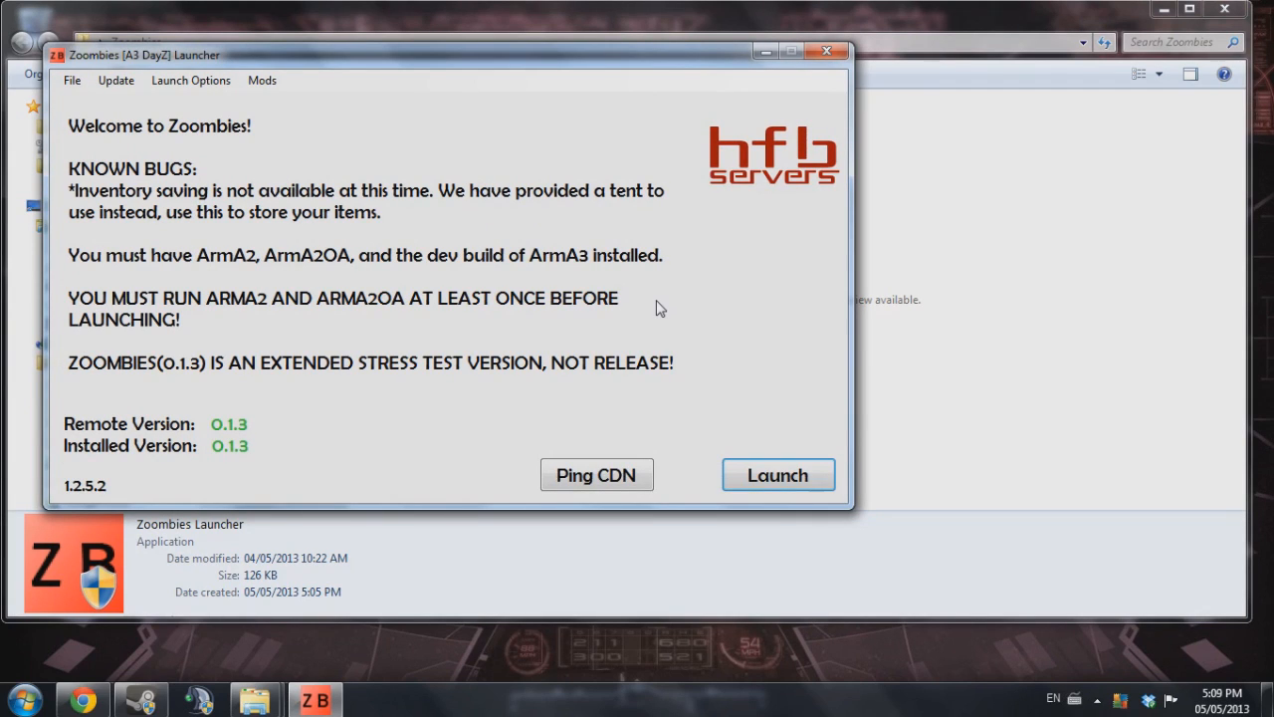
mouse_move(667, 311)
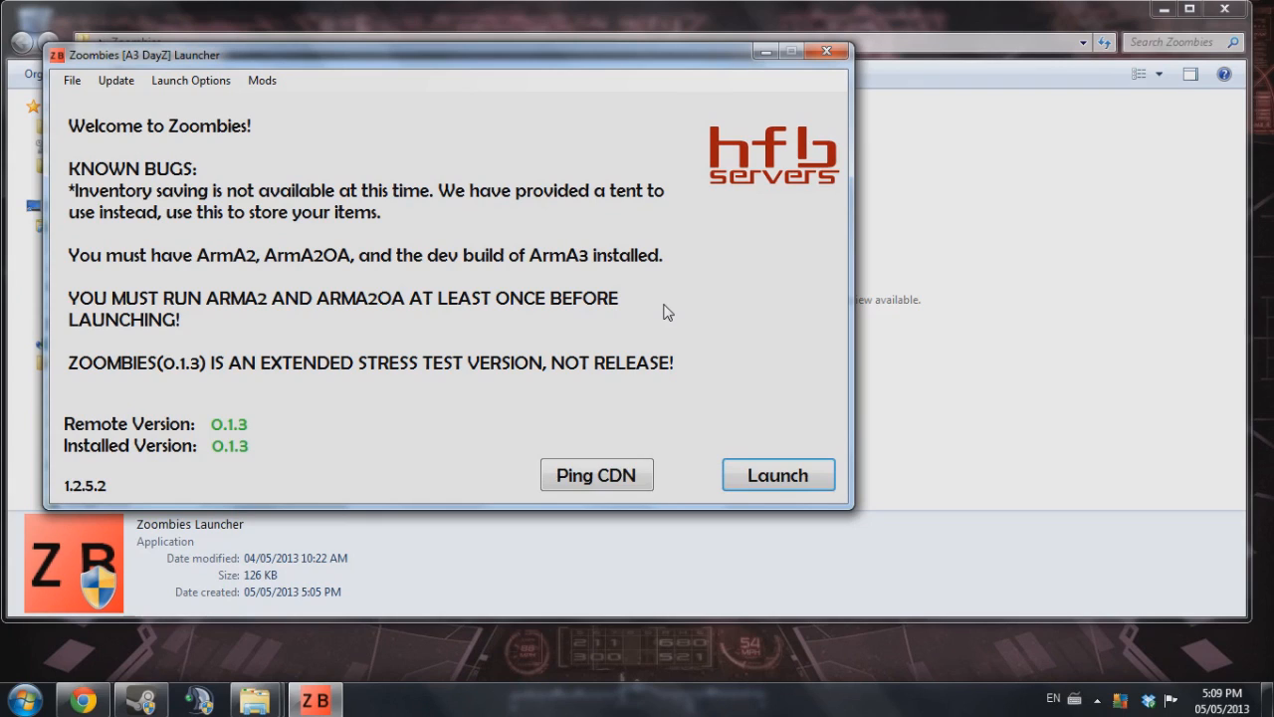
mouse_move(683, 319)
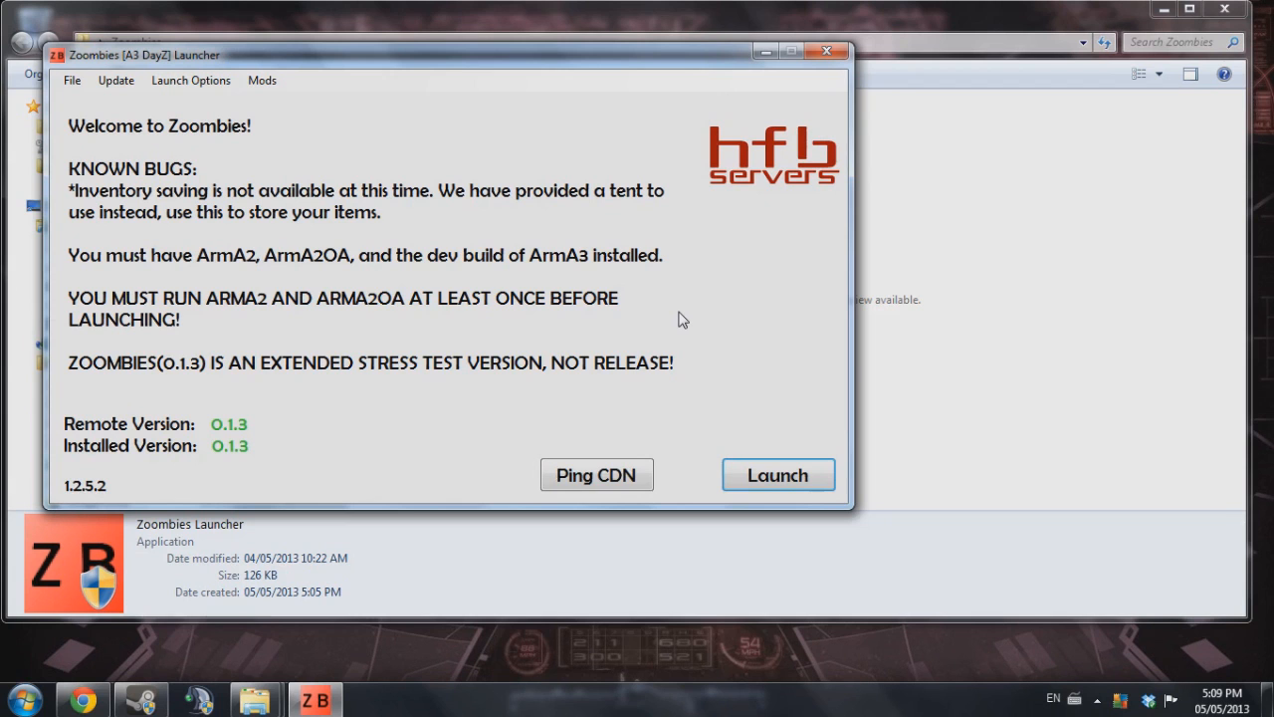
mouse_move(721, 346)
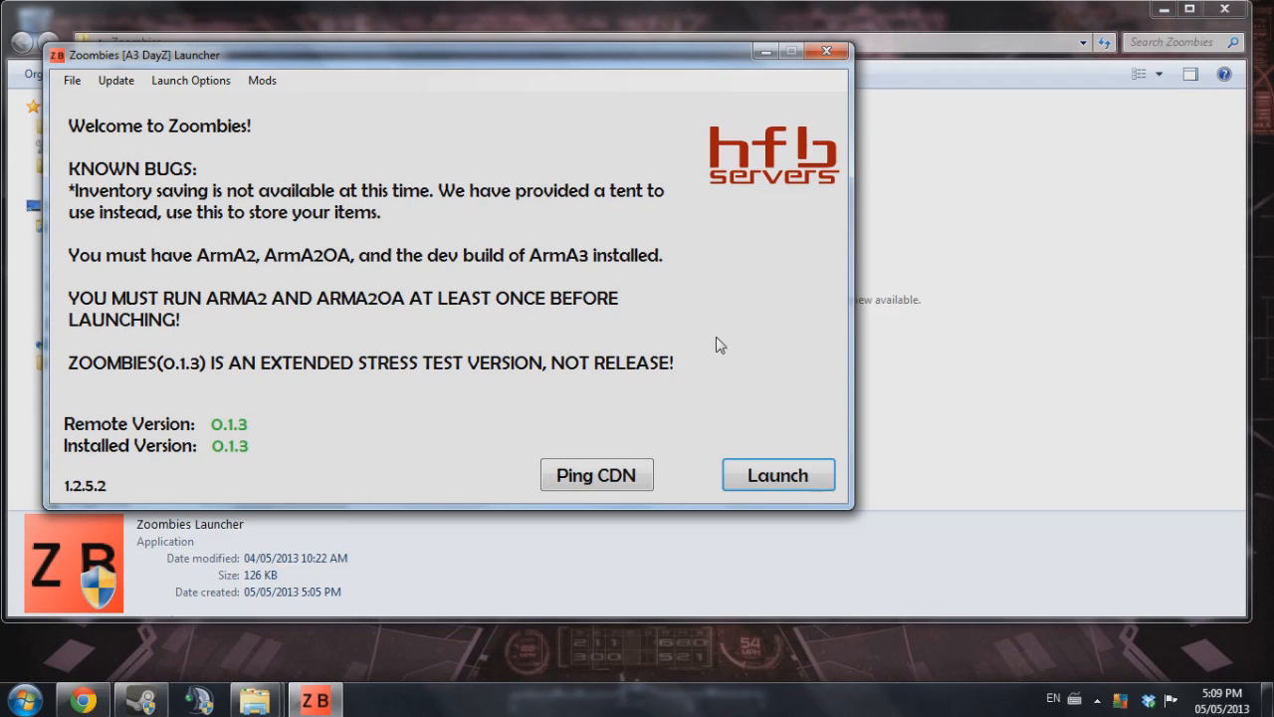
left_click_drag(448, 56, 752, 82)
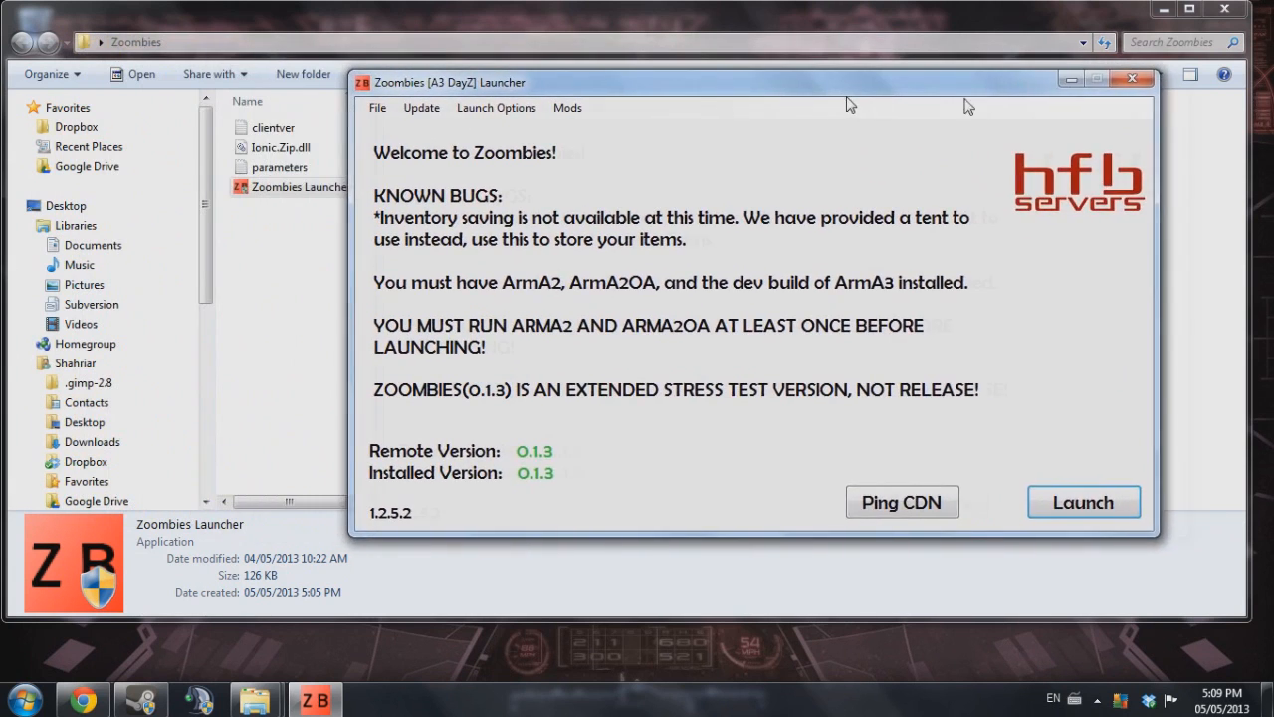